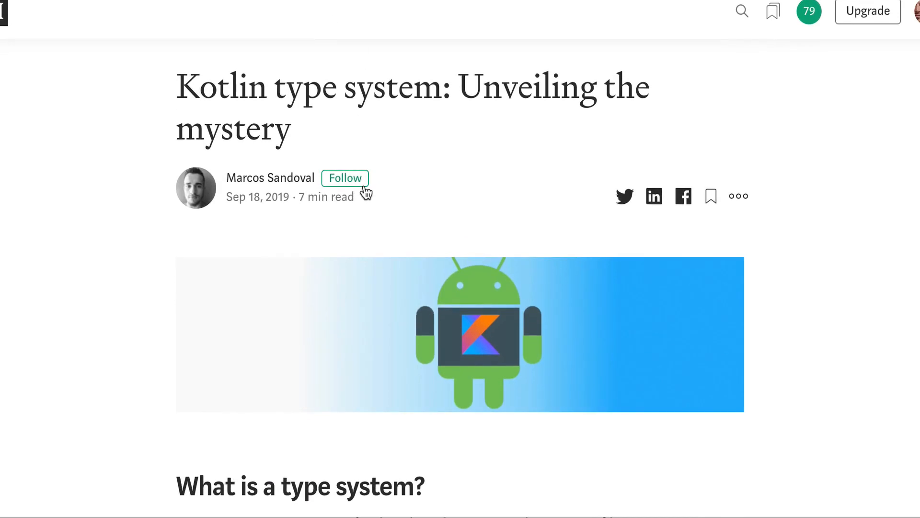
- Scroll the Medium article down to the Kotlin type hierarchy diagram
scroll(down, 3)
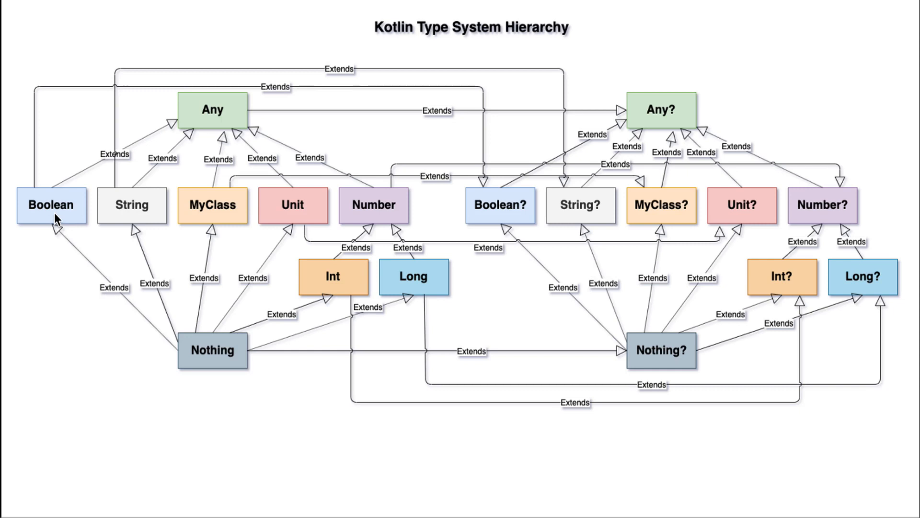
mouse_move(398, 147)
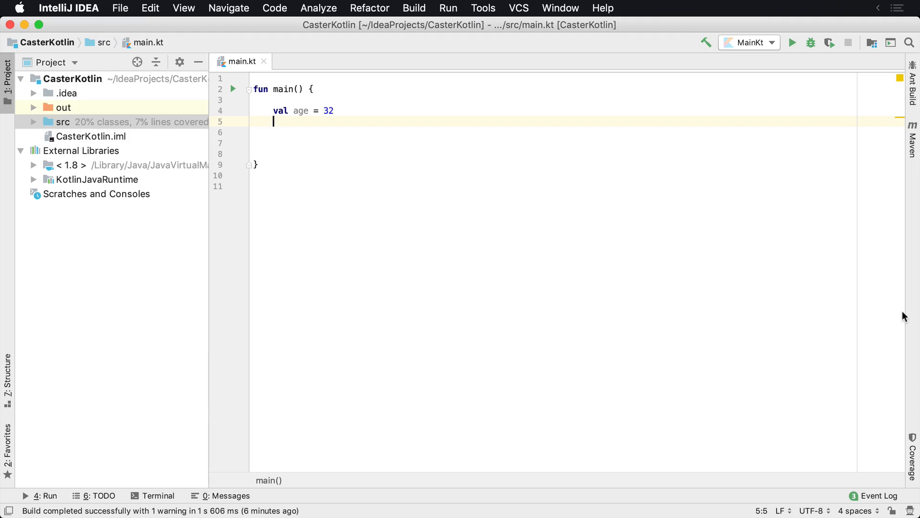
- Add if (age is Any) { println("Is Any!") } under val age = 32 and run it
text(if (age is Any) {)
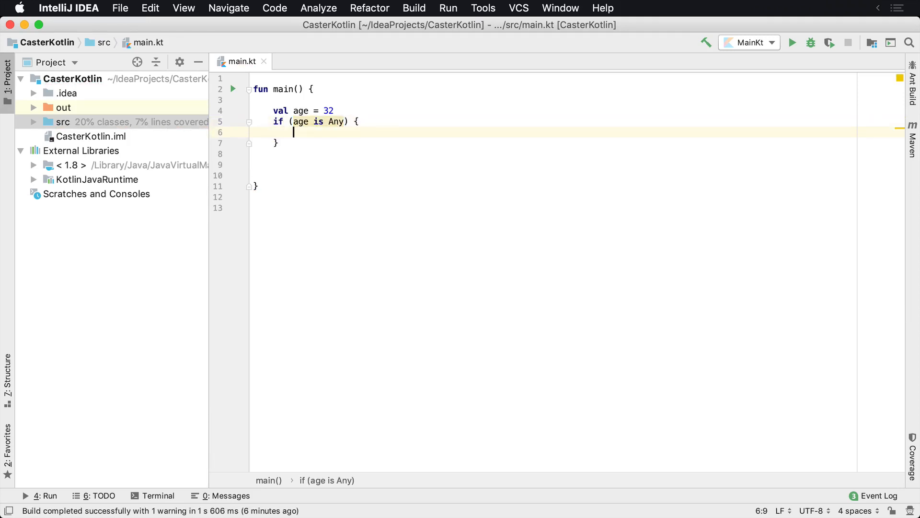
text(println("I"))
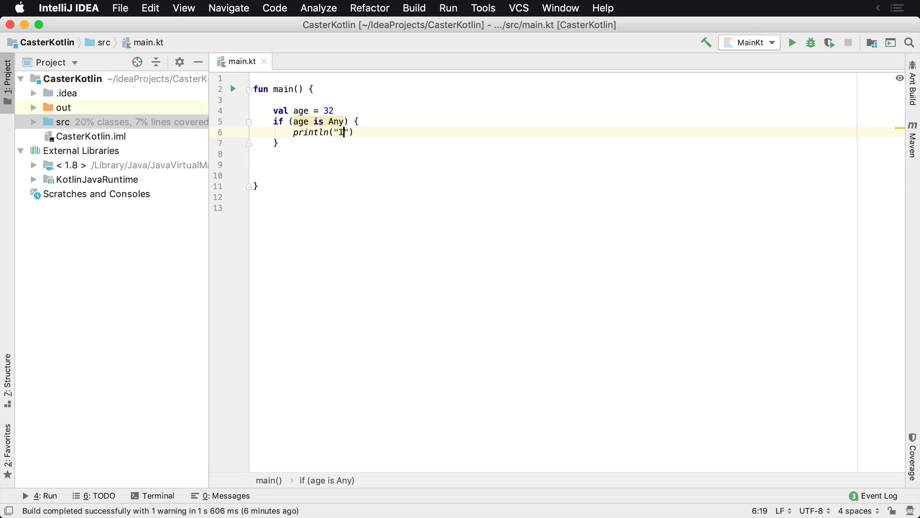
text(s Any!)
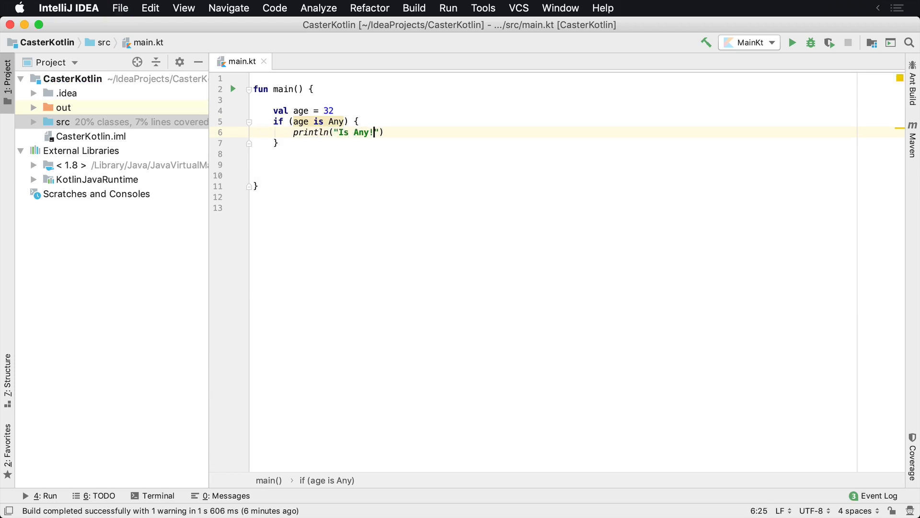
click(790, 42)
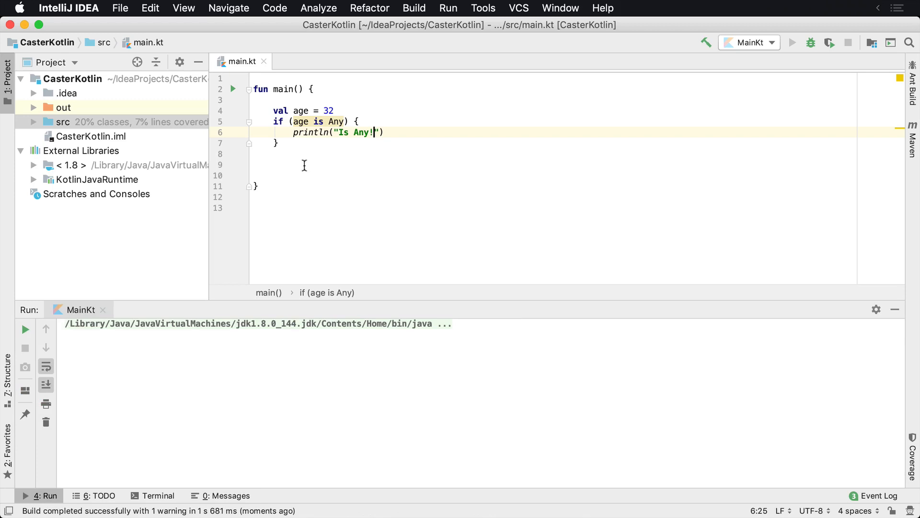
click(790, 42)
text(String)
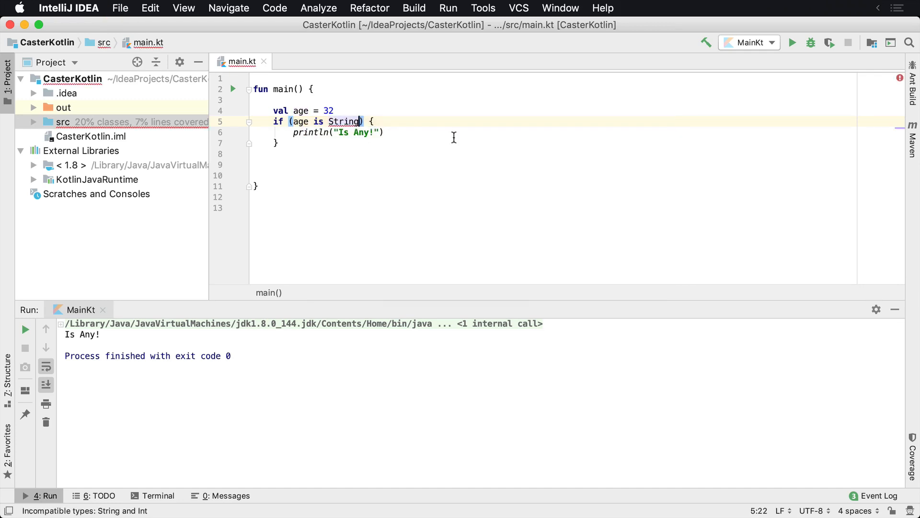
mouse_move(344, 121)
text(: Any)
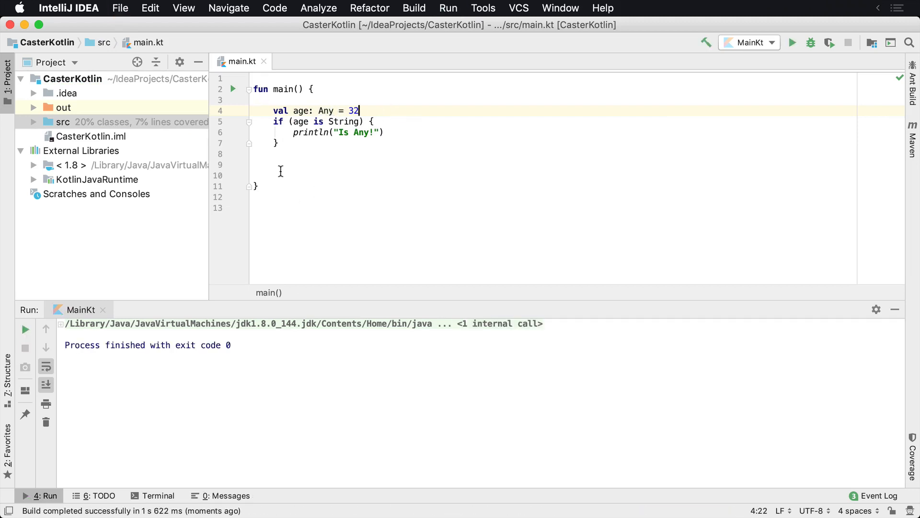
- Add an else branch printing "Not Any" to the String check on age: Any
text(else {)
text(println("Not A)
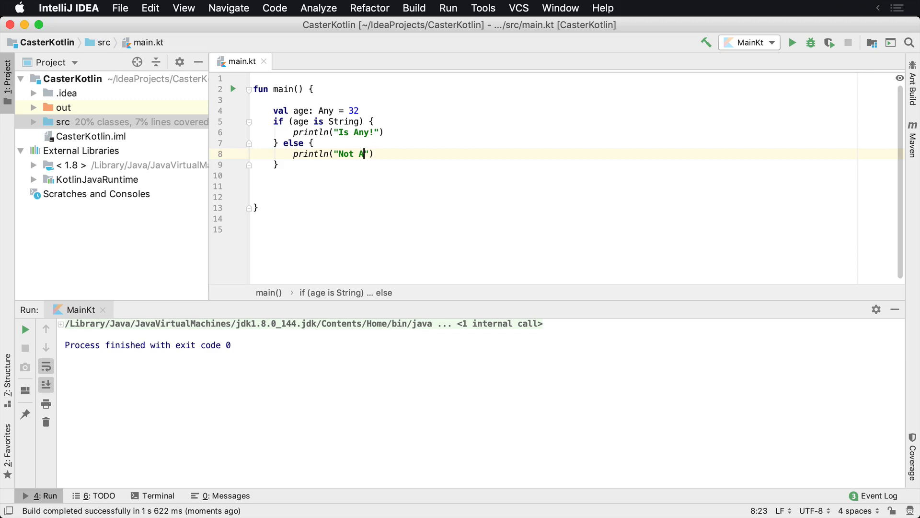
text(ny)
click(553, 131)
text(t)
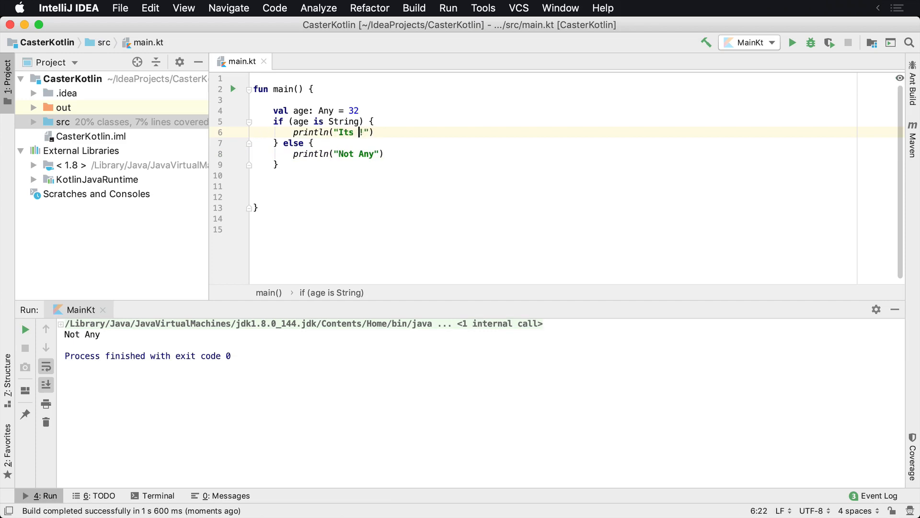
- Change the else message to "It is not!" and try Int, then Double in the is check
double_click(356, 153)
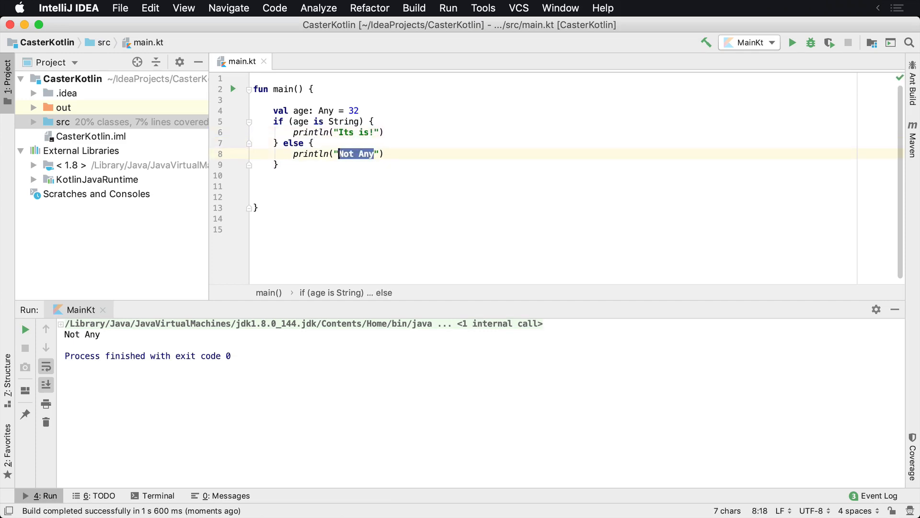
text(It is not!)
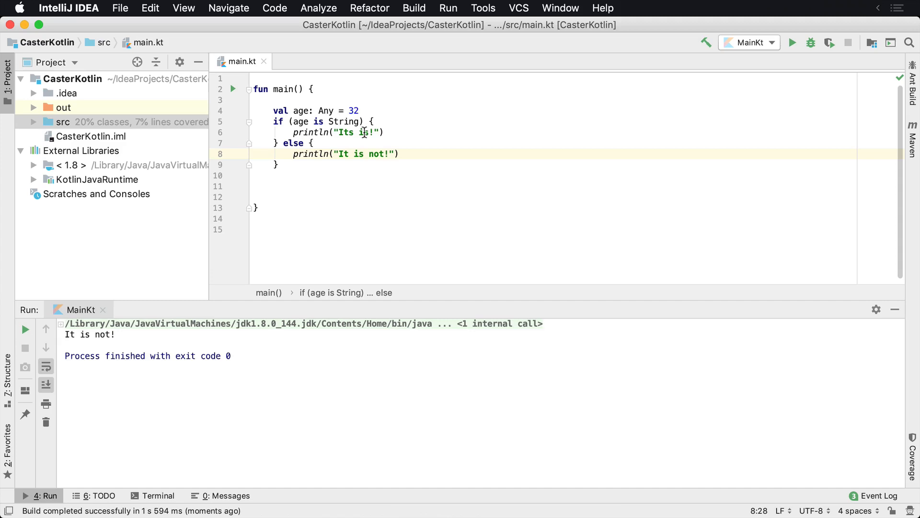
double_click(344, 122)
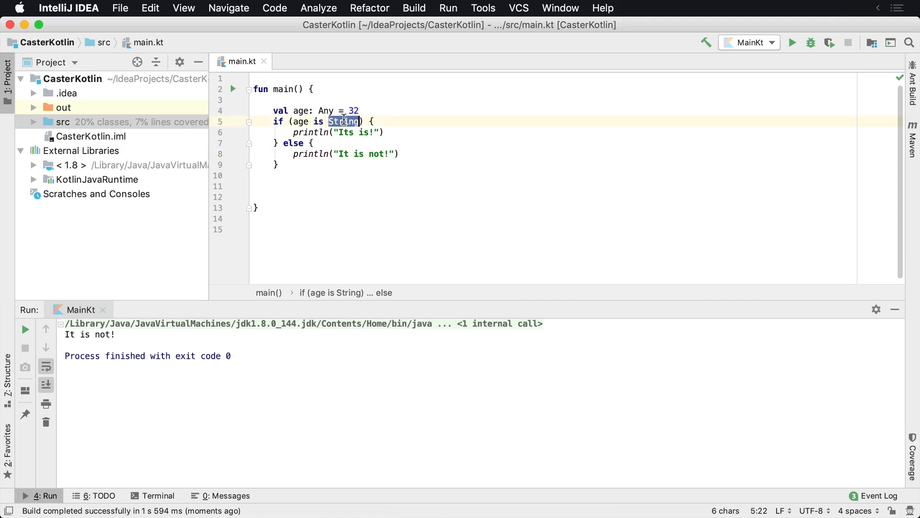
text(Int)
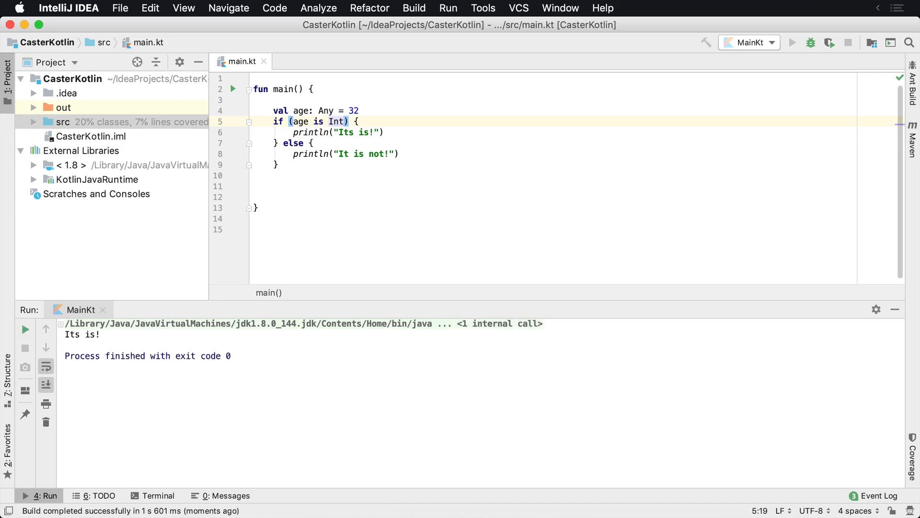
double_click(335, 122)
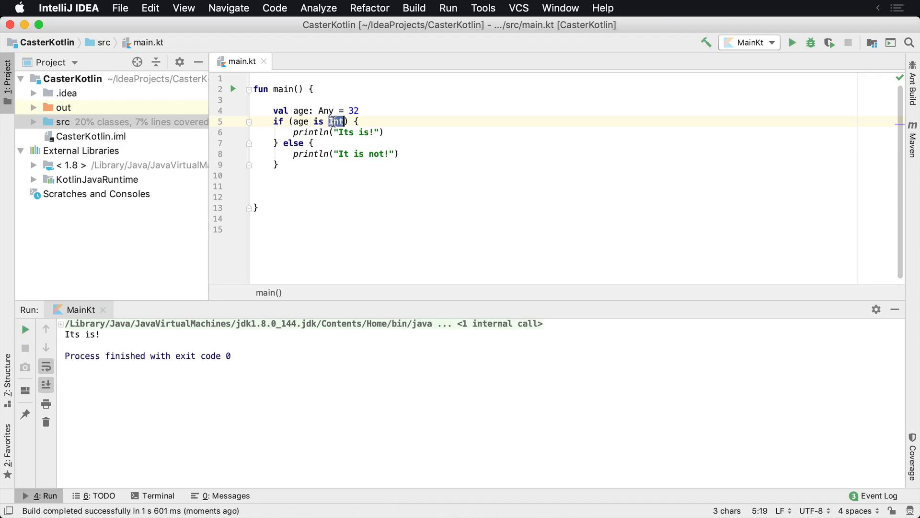
text(Double)
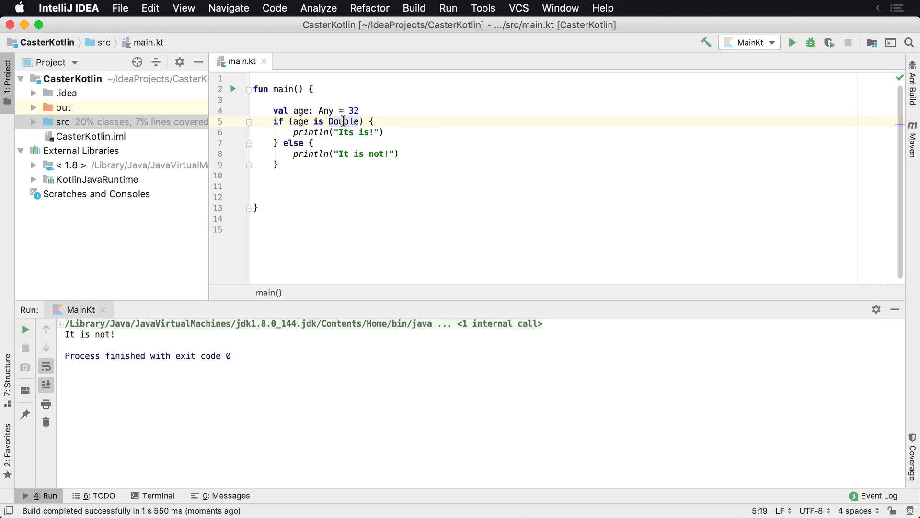
- Set age to the string "Donn", adjust the checked type, and run the program
double_click(343, 121)
text("String)
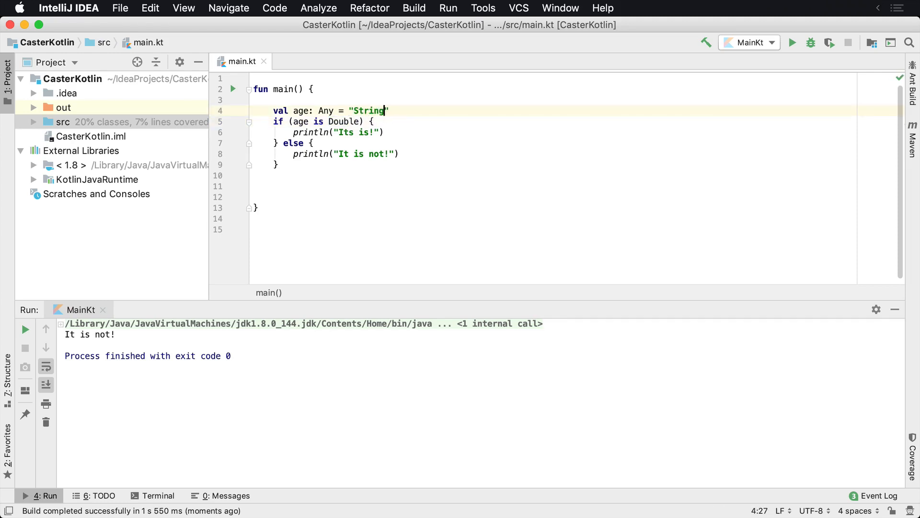
text(Donn)
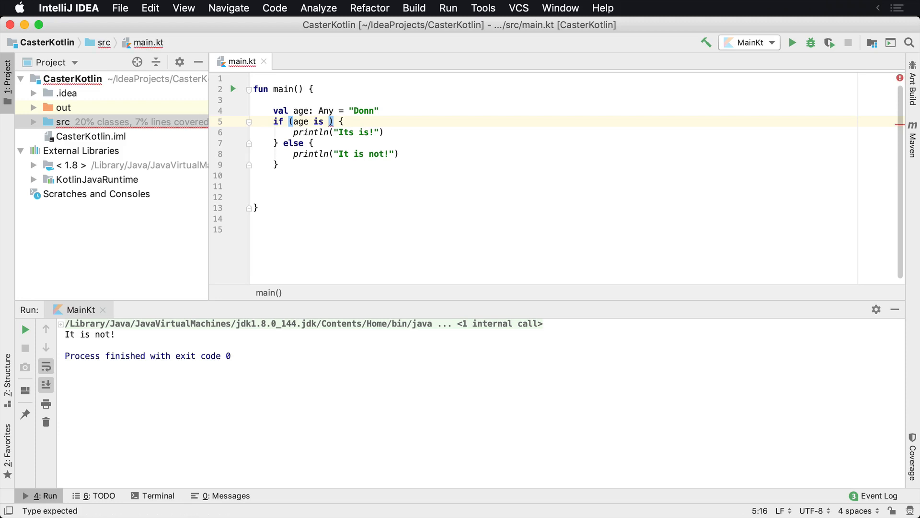
text(Int)
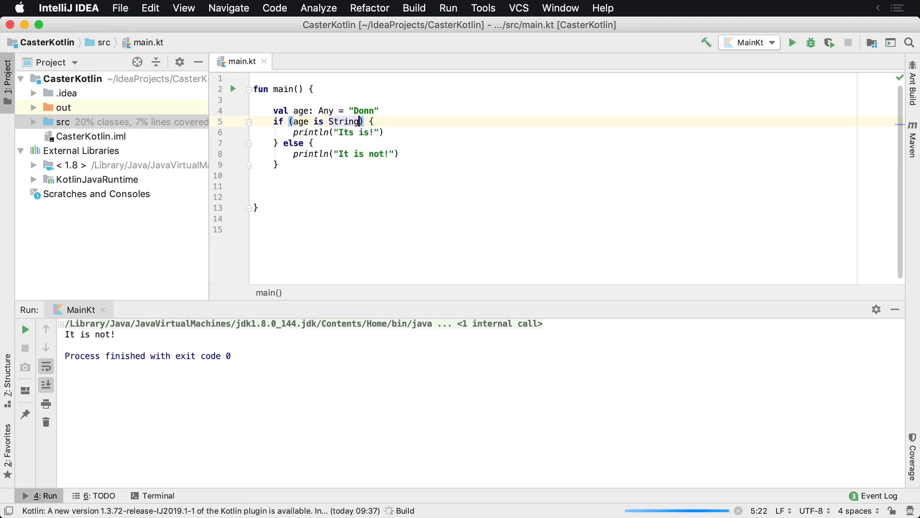
click(791, 42)
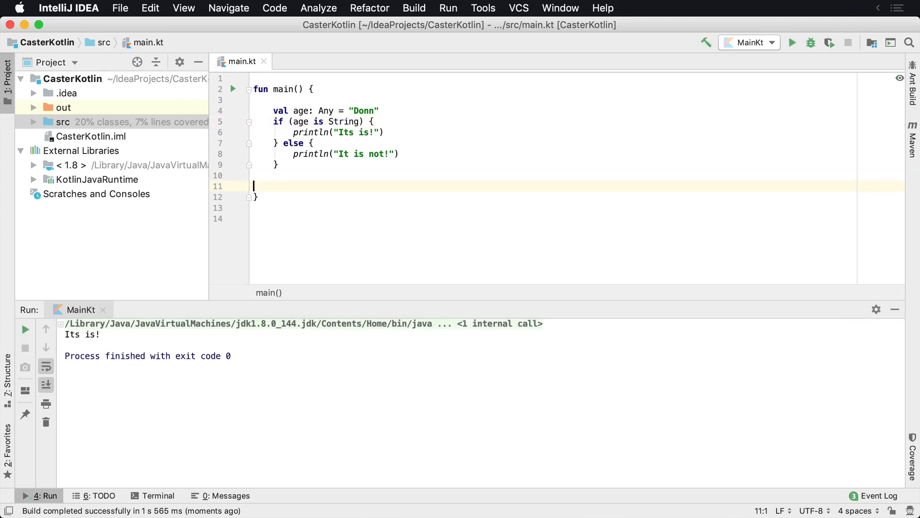
- Declare data class Order and class Person(val name: String) below main
text(data)
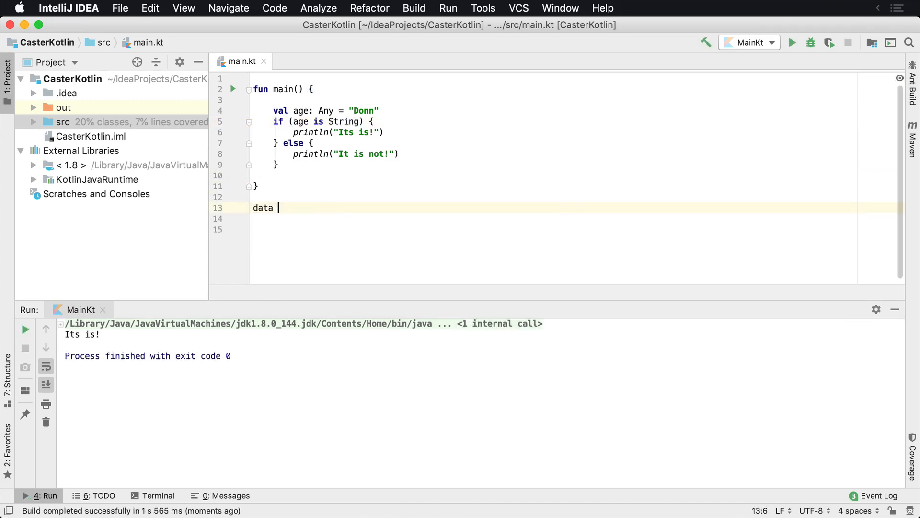
text(class_0)
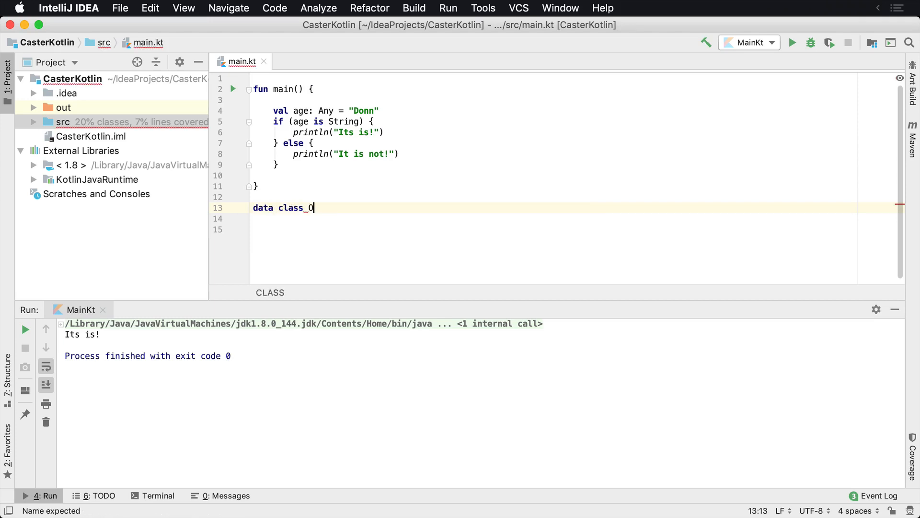
text(rder(val amount:)
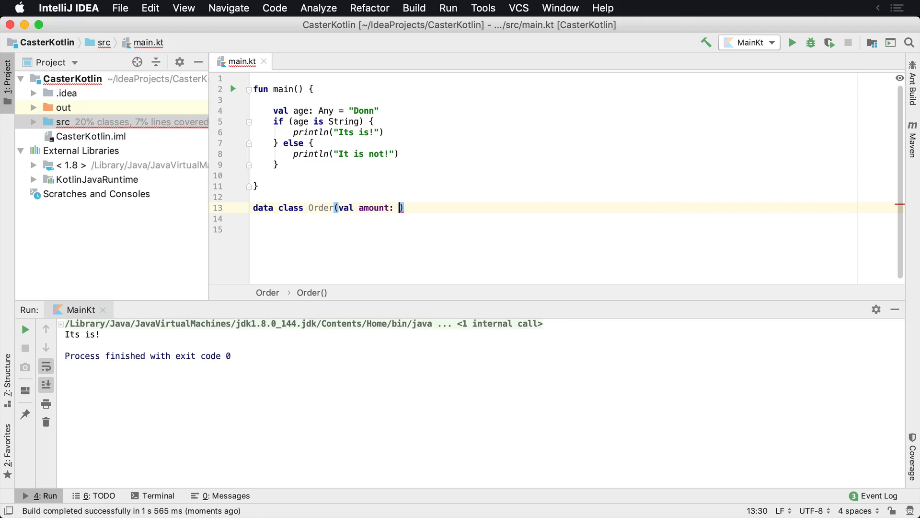
text(d)
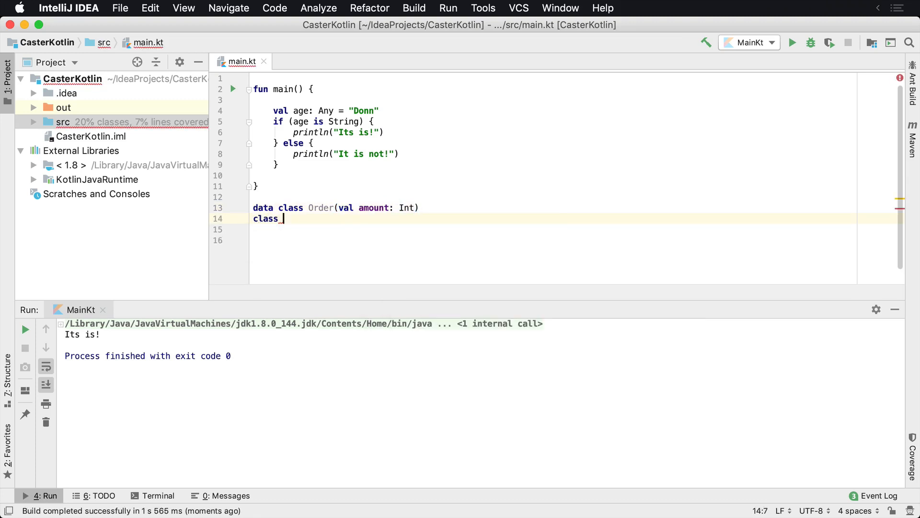
text(Person(val)
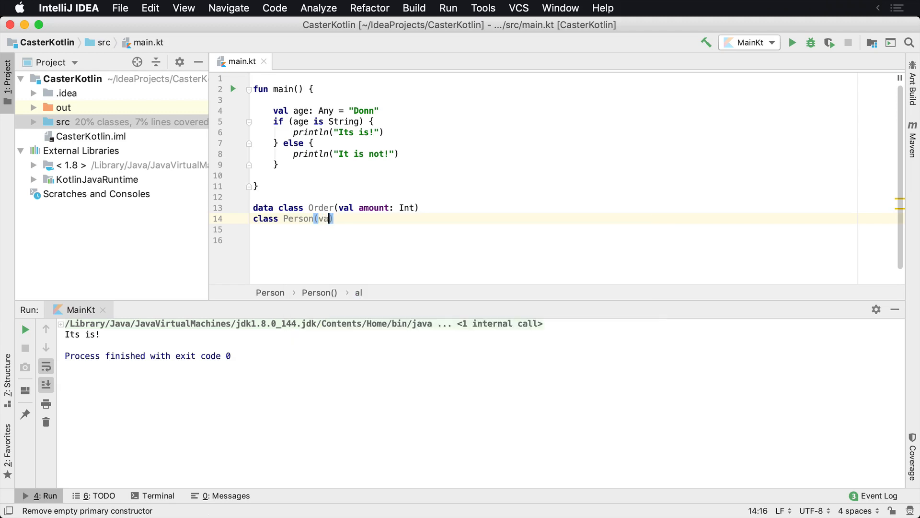
text(name: String)
text(val)
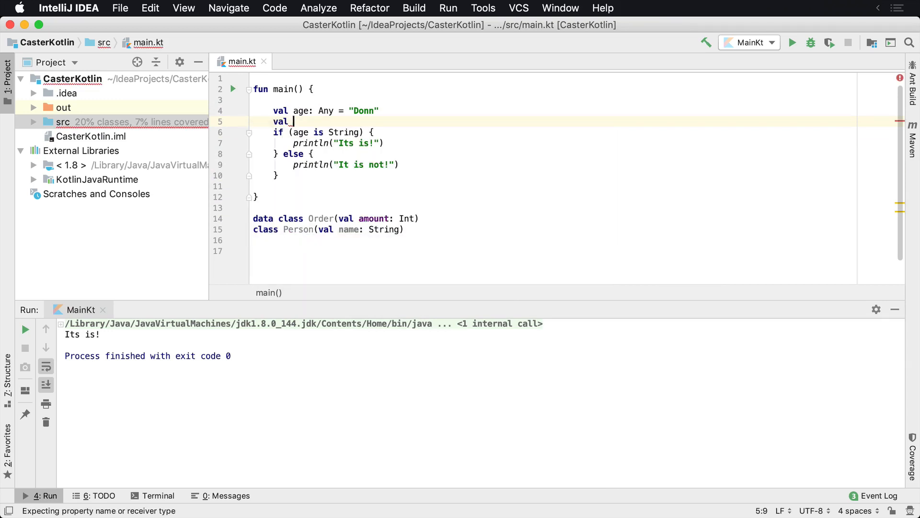
- Add val obj: Any holding a new Person("Bob") inside main
text(obj:)
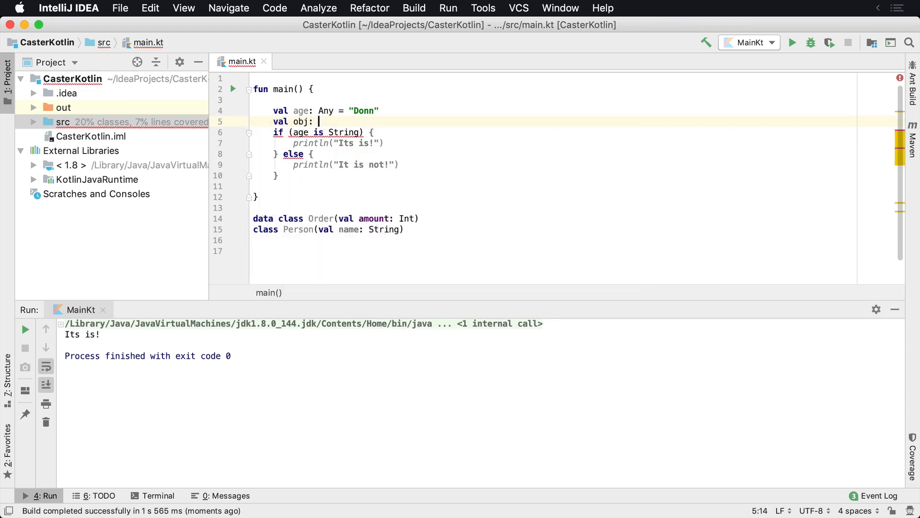
text(Any = Person(")
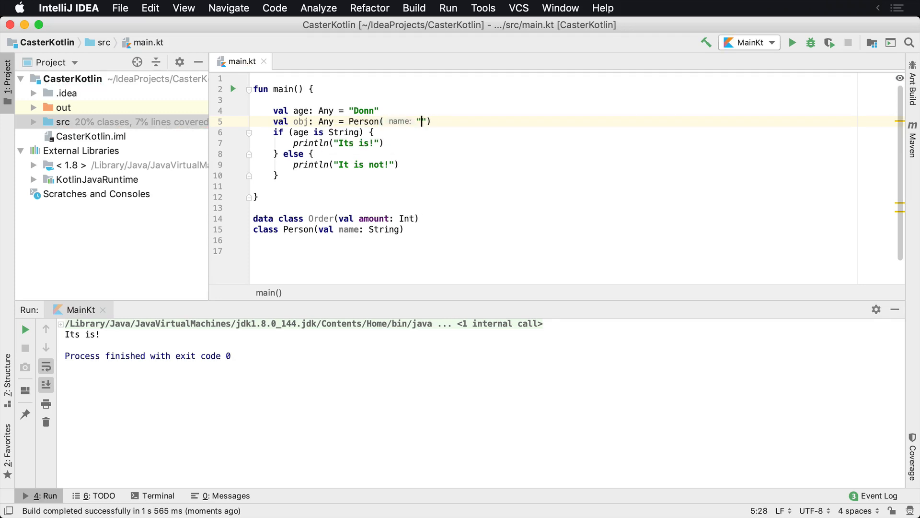
text(o=B)
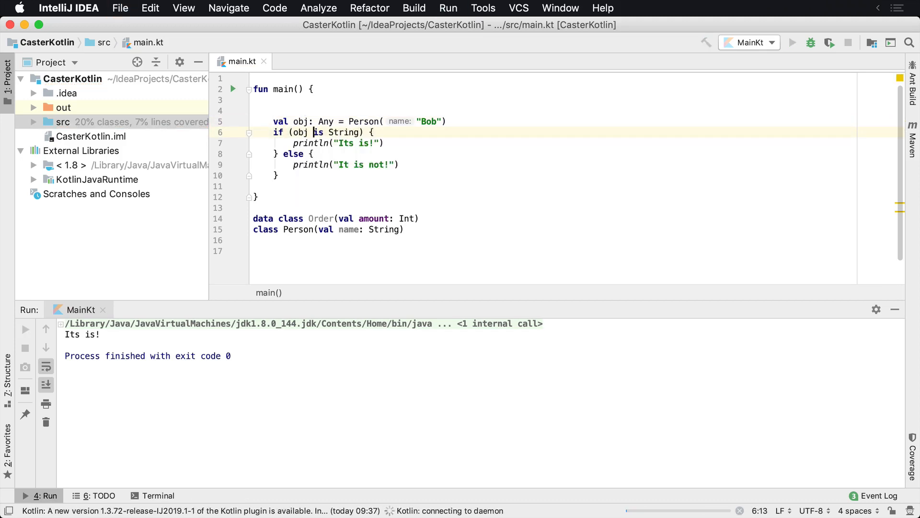
- Print obj.javaClass.name in the else branch of the check
click(791, 43)
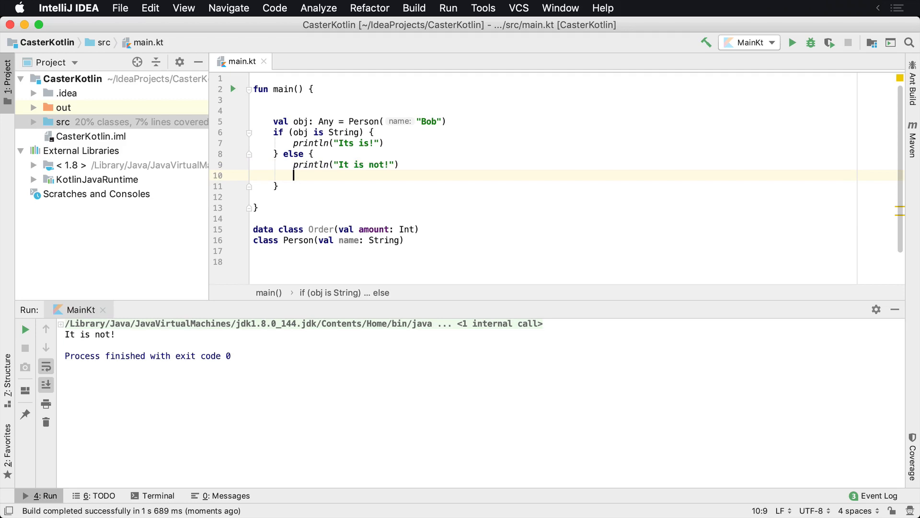
text(ptr)
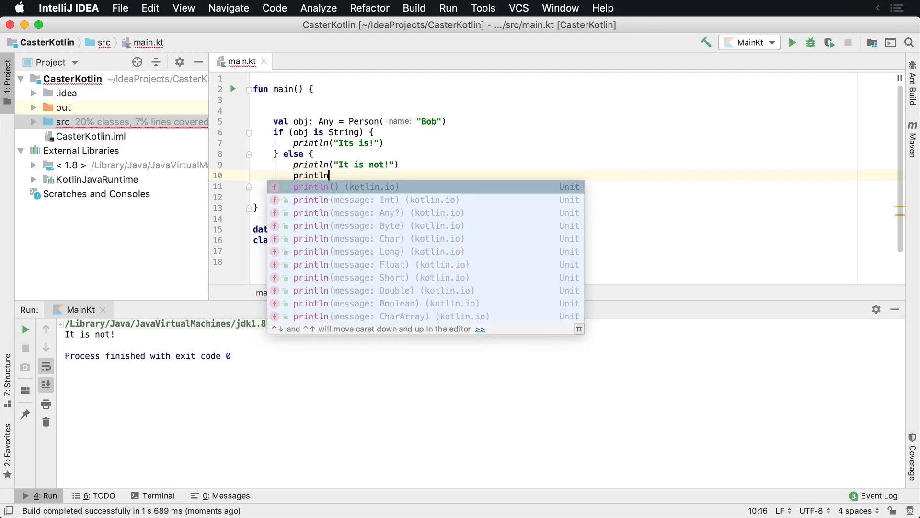
text((obj.javaClass.name)
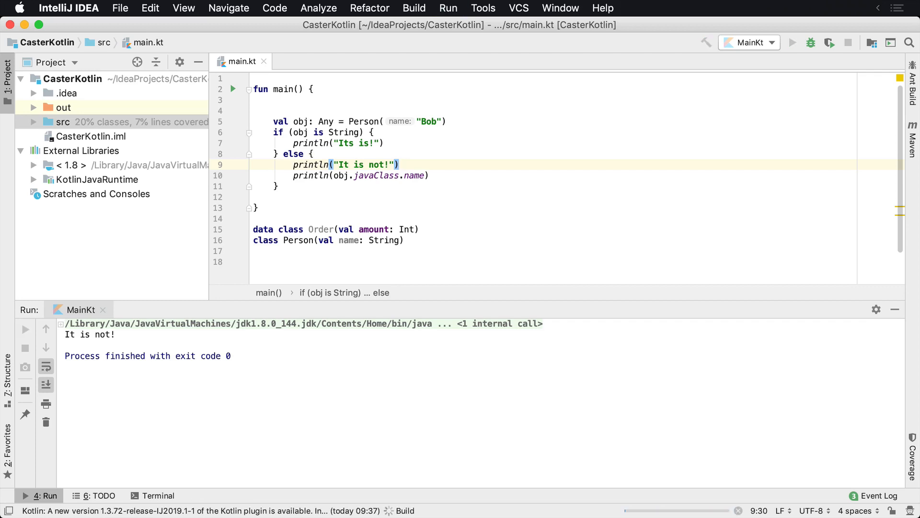
- Assign obj the value 16.0, then "Bob", and move to the Int type being checked
click(792, 42)
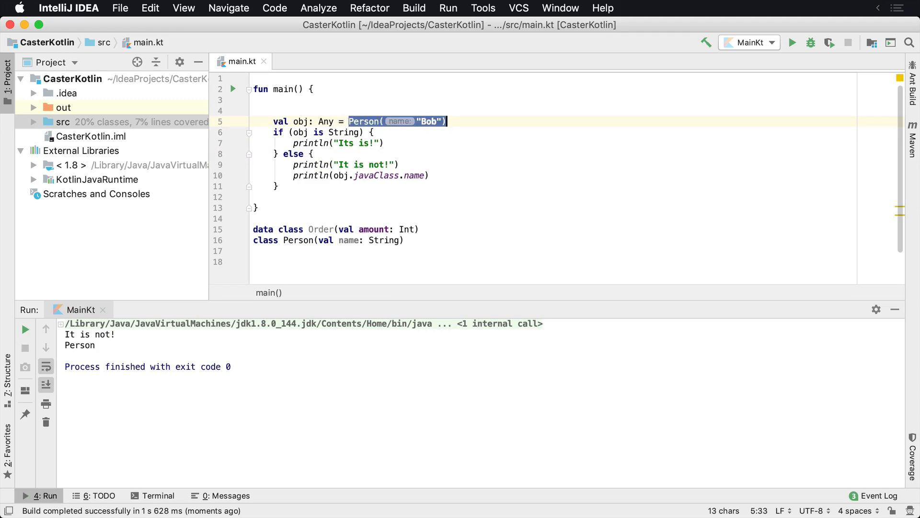
text(16.0)
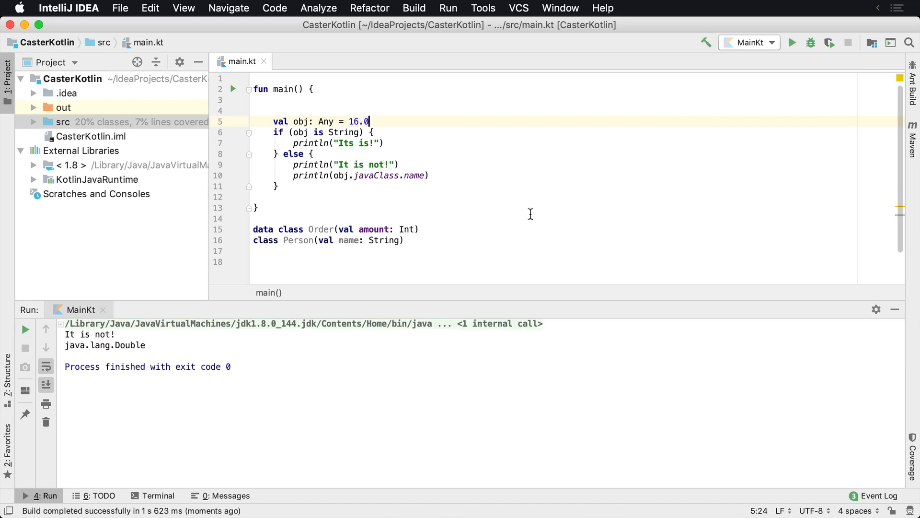
mouse_move(361, 134)
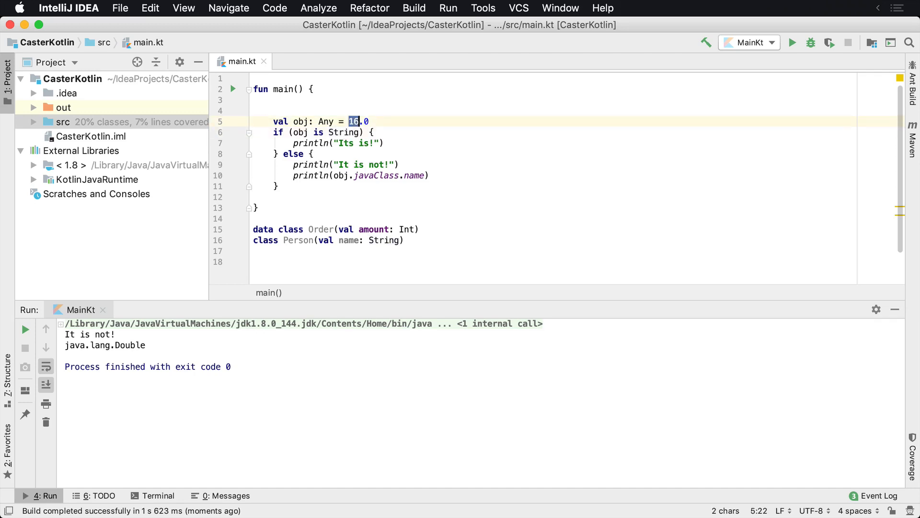
key(Backspace)
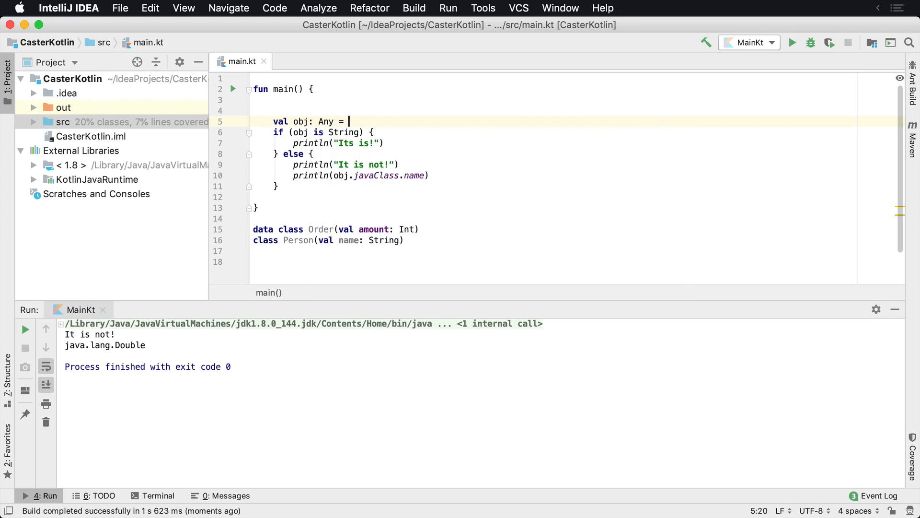
text("Bob")
click(324, 133)
text(In)
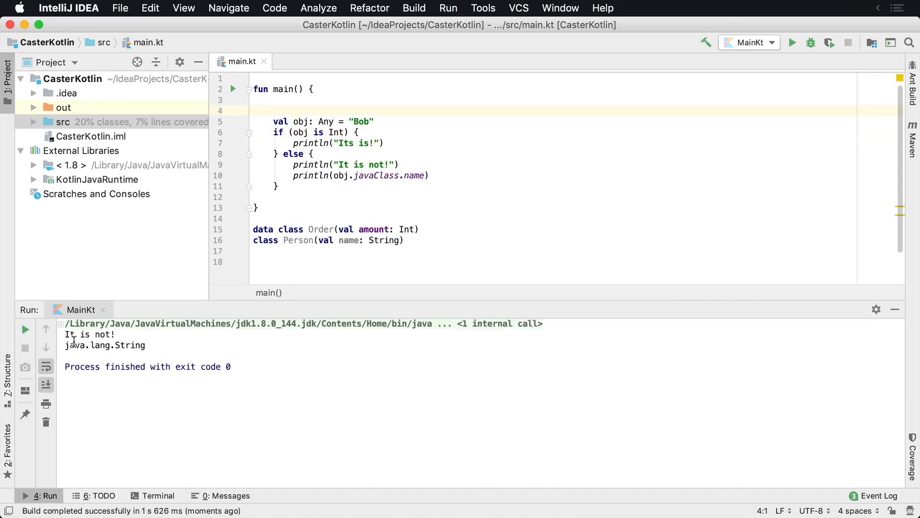
click(432, 174)
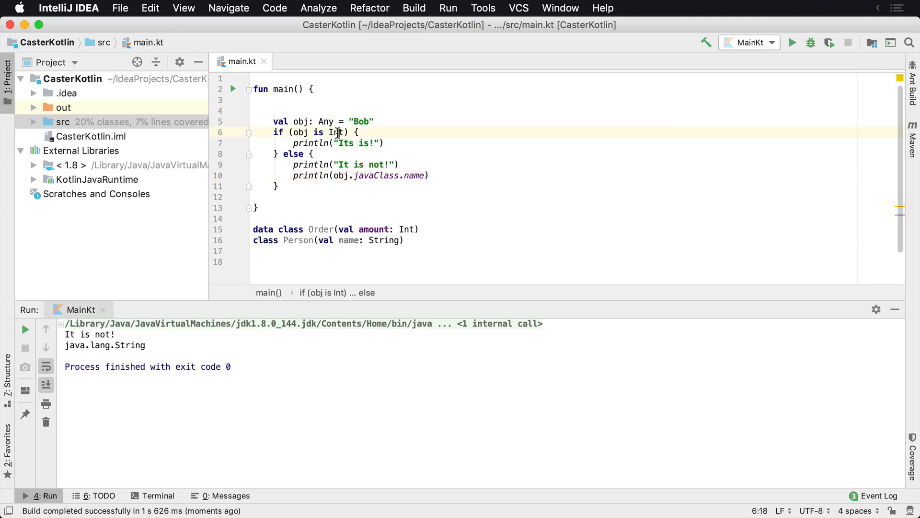
- Change the check to obj is Any and run with obj = 12
text(Any)
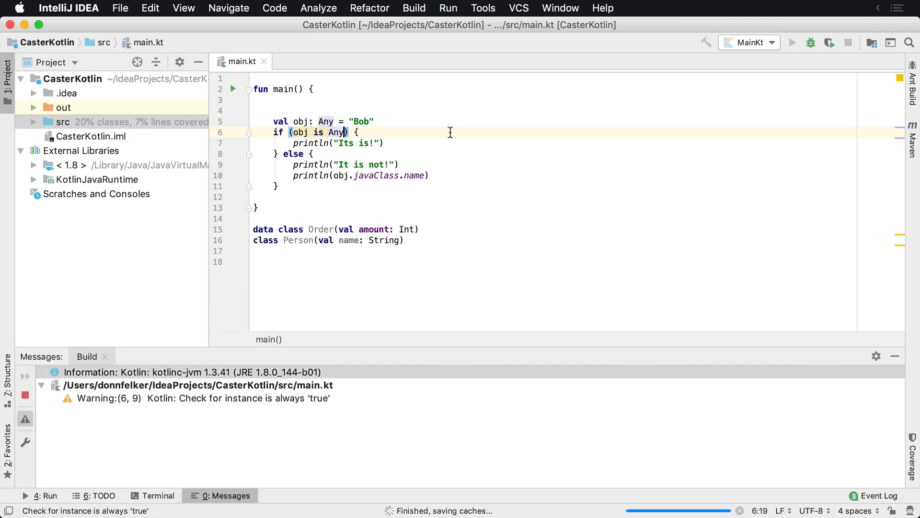
click(791, 42)
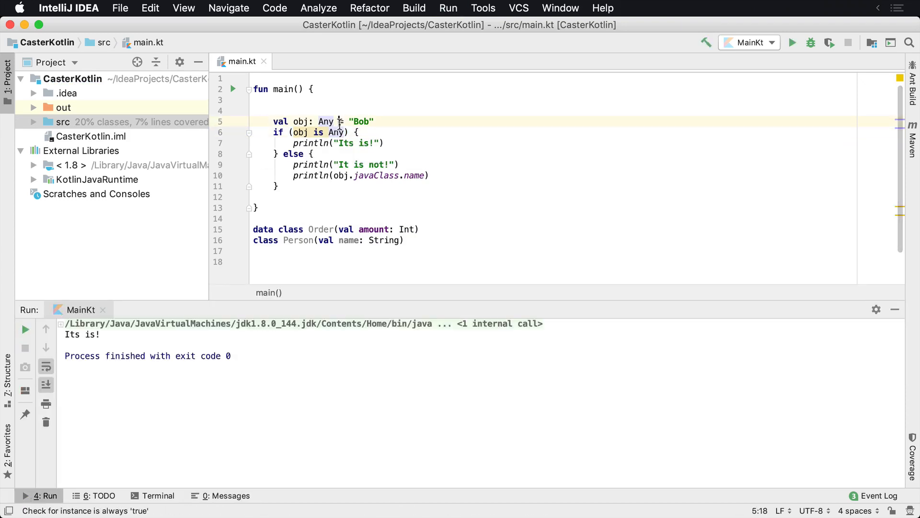
text(12)
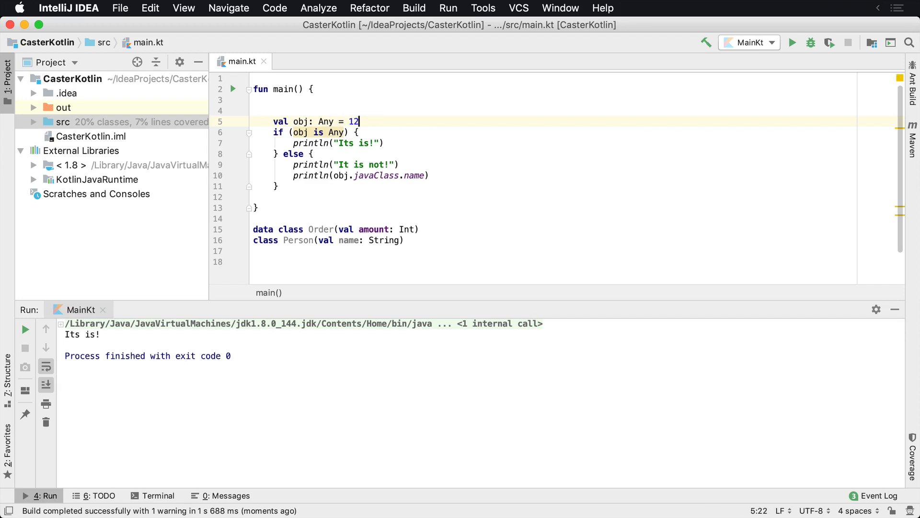
click(792, 42)
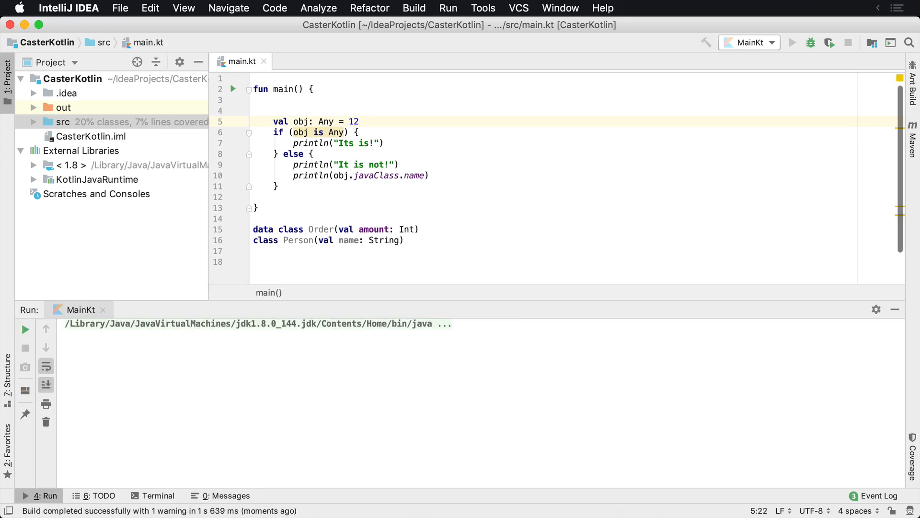
- Wrap the value as Order(120) and start a blank line below main
click(792, 42)
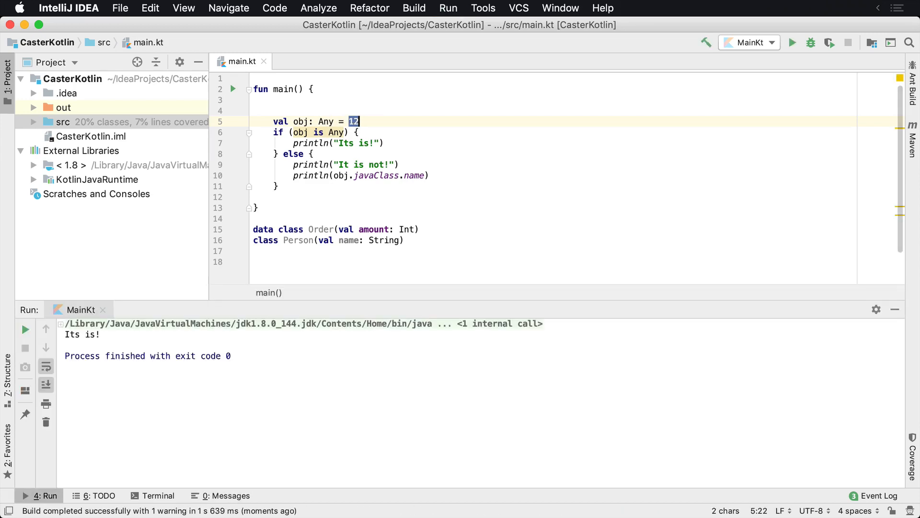
text(Order(12)
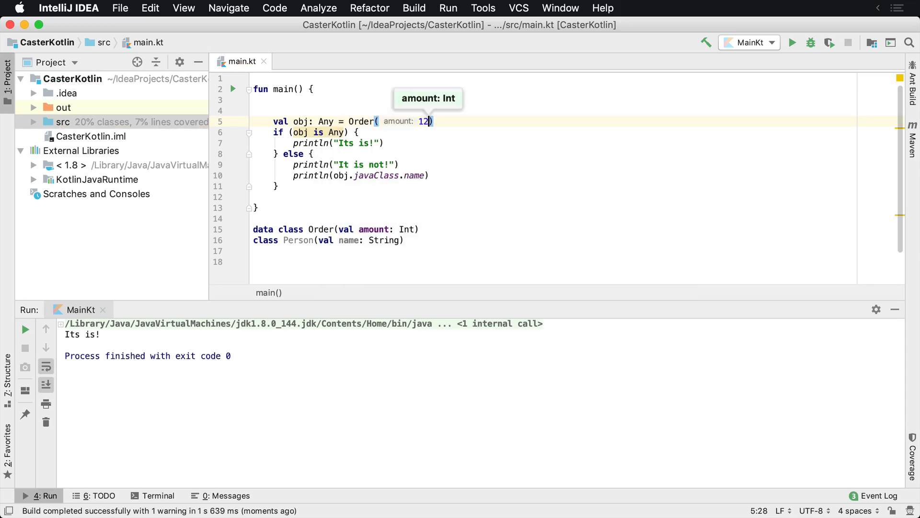
text(0)
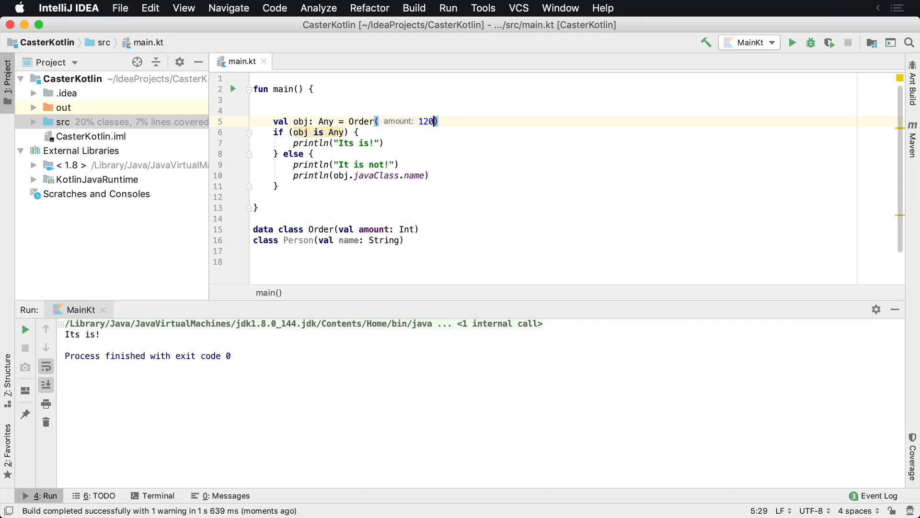
click(25, 328)
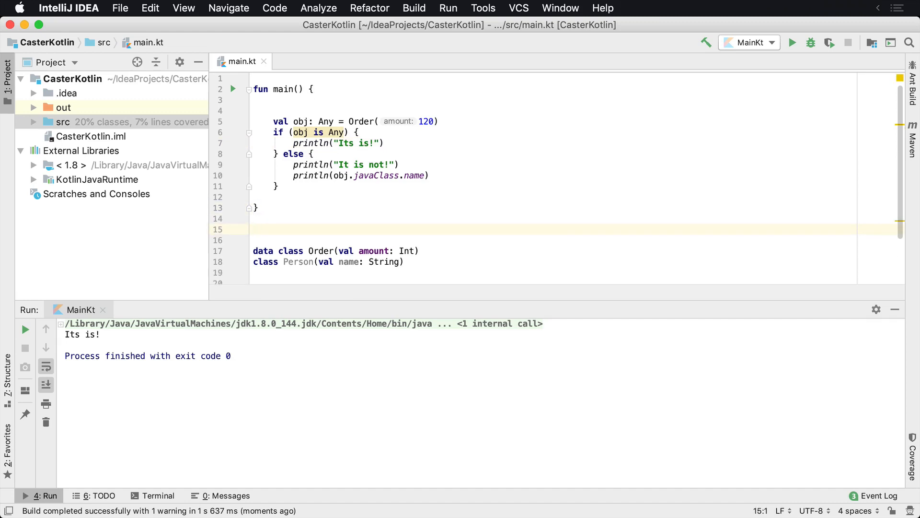
- Declare fun getStuff(value: String): Any below main
text(fun getStu)
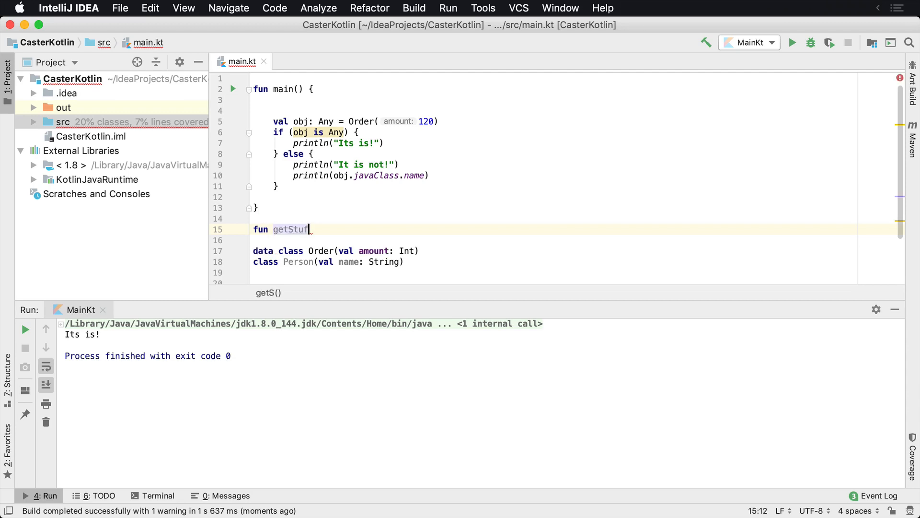
text(f(): Any {)
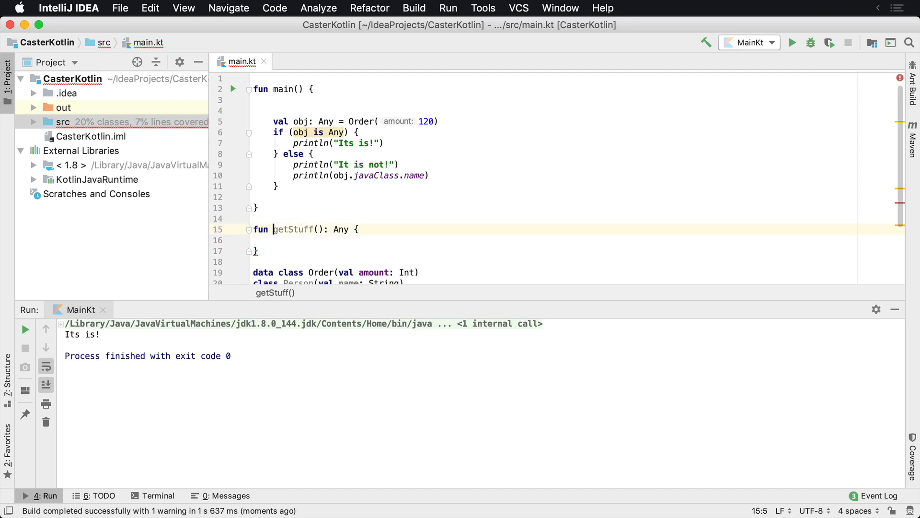
click(319, 230)
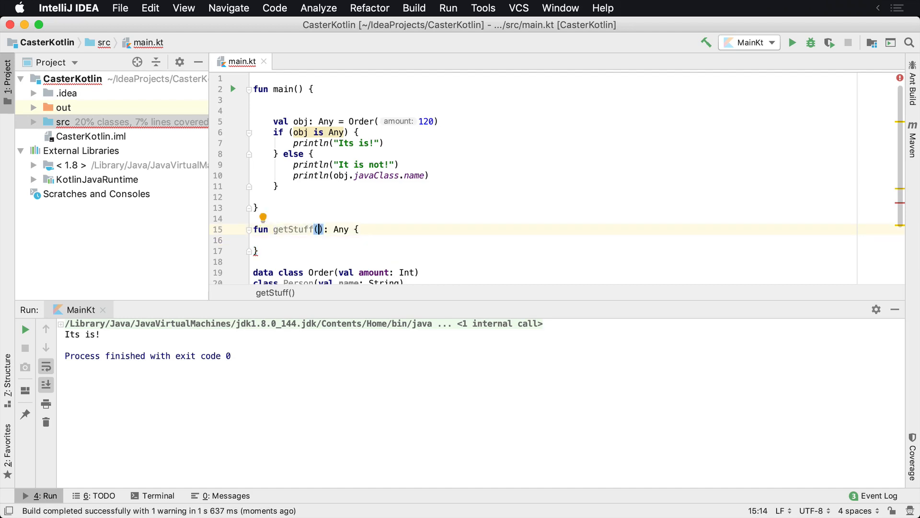
text(val)
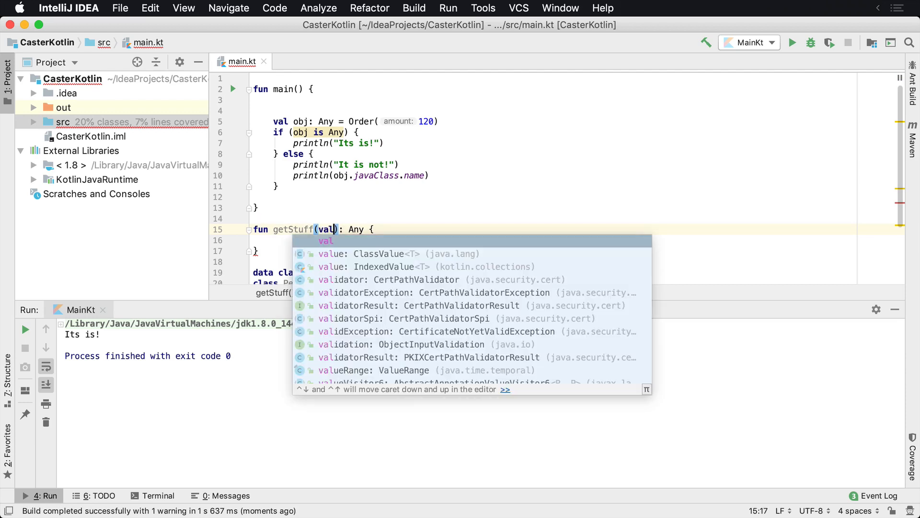
text(value: String)
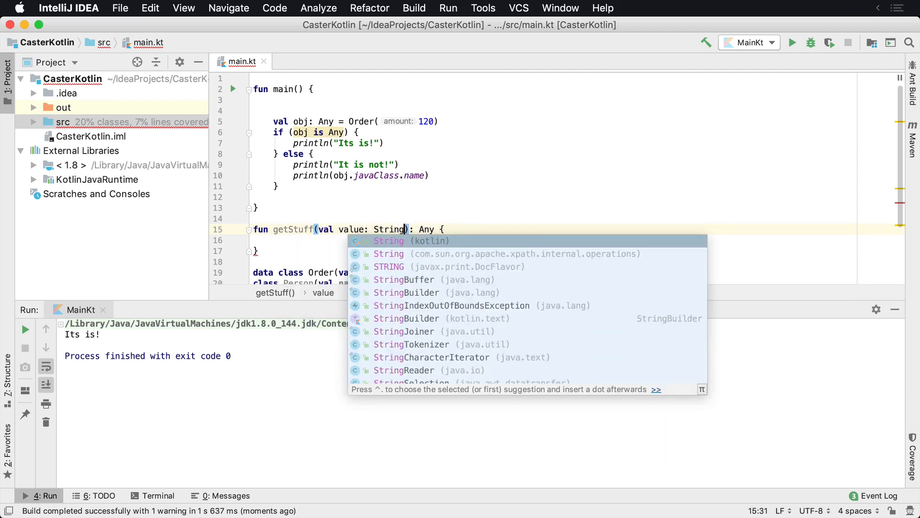
- Write return when (value) with "1" -> 1 and else -> false branches
text(when ()
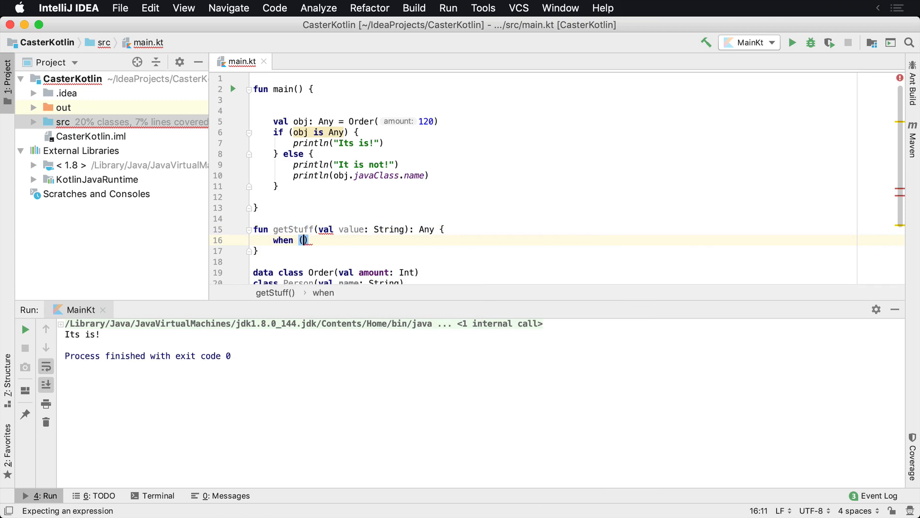
text(value)
text(")
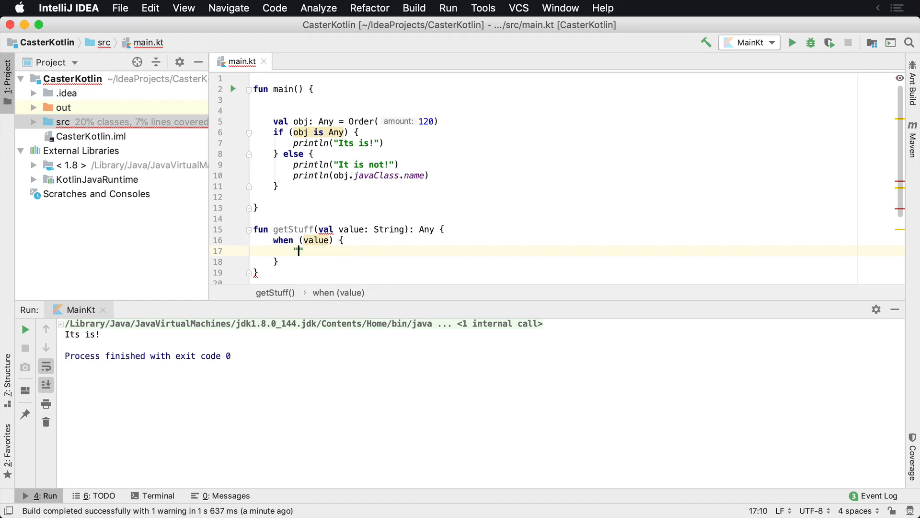
text(1" -> 1)
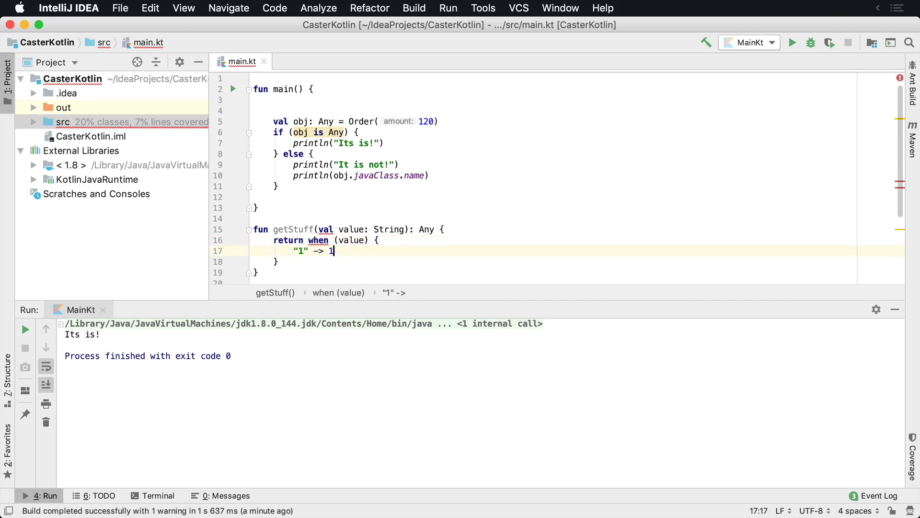
key(enter)
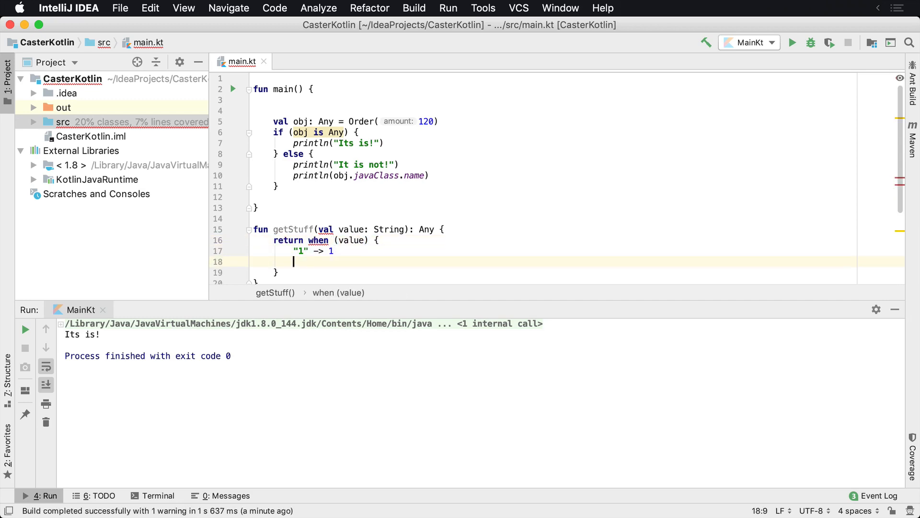
text(else -> false)
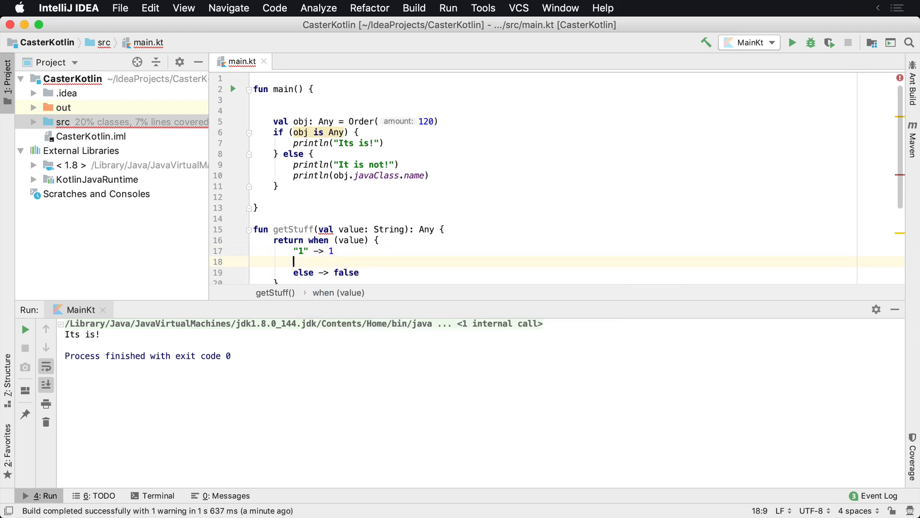
- Add branches "2" -> "Hello", "3" -> true and "4" -> 16.1 to the when
text("2" -> "Hello)
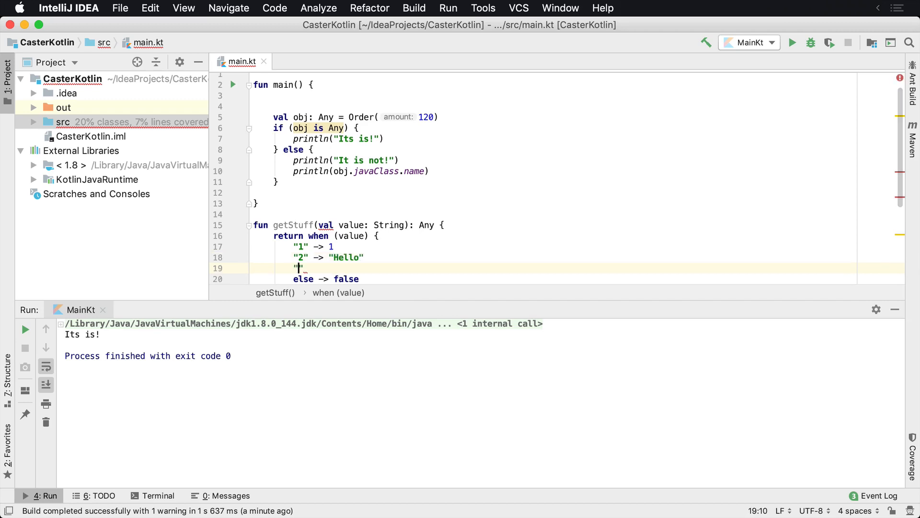
text(3)
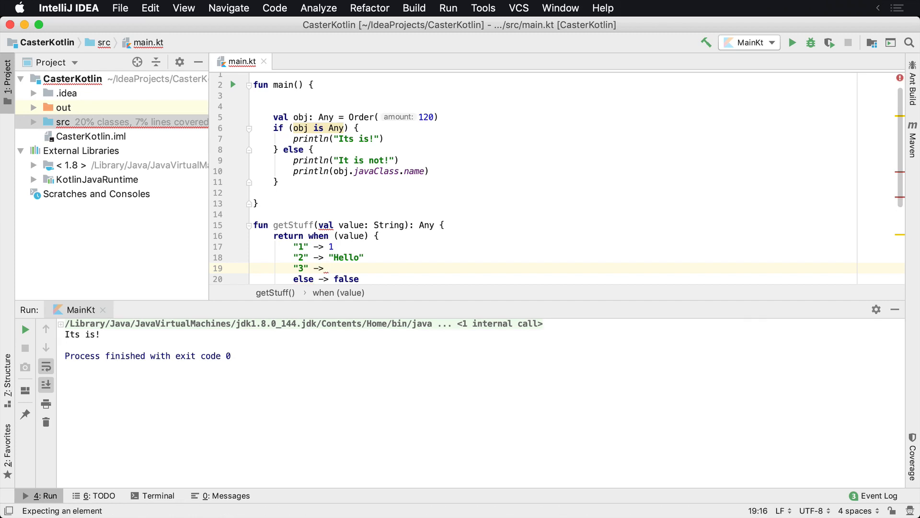
text(tr)
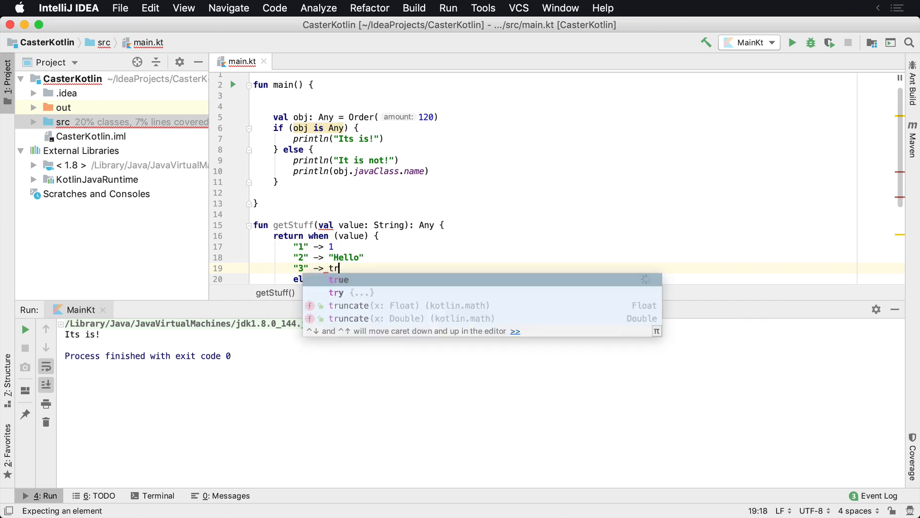
key(enter)
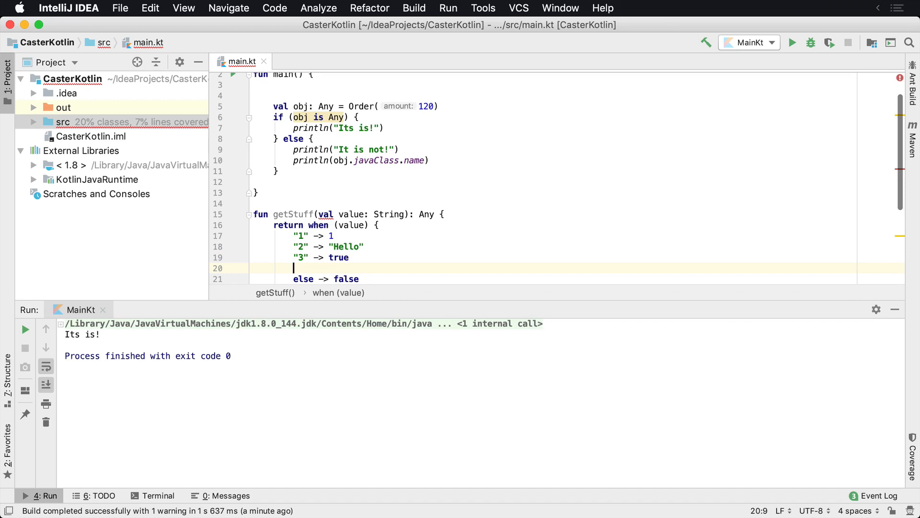
text("4")
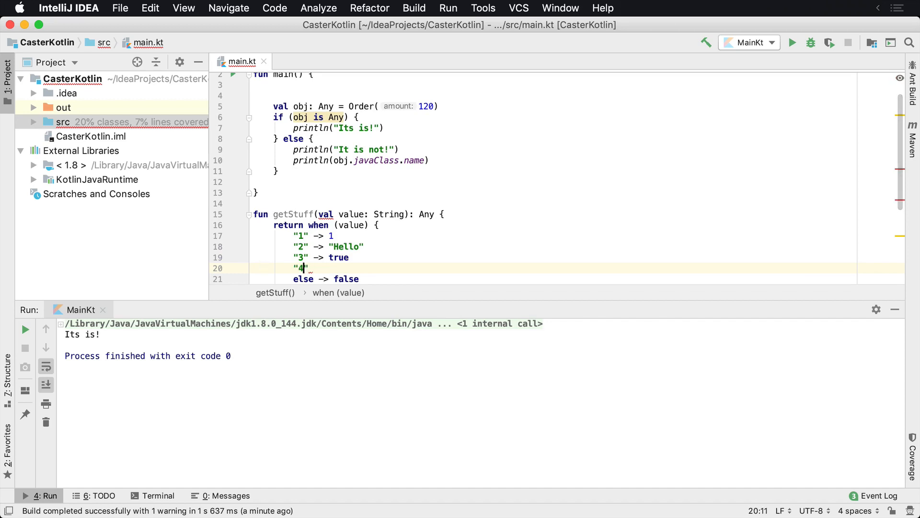
text(-> 16.)
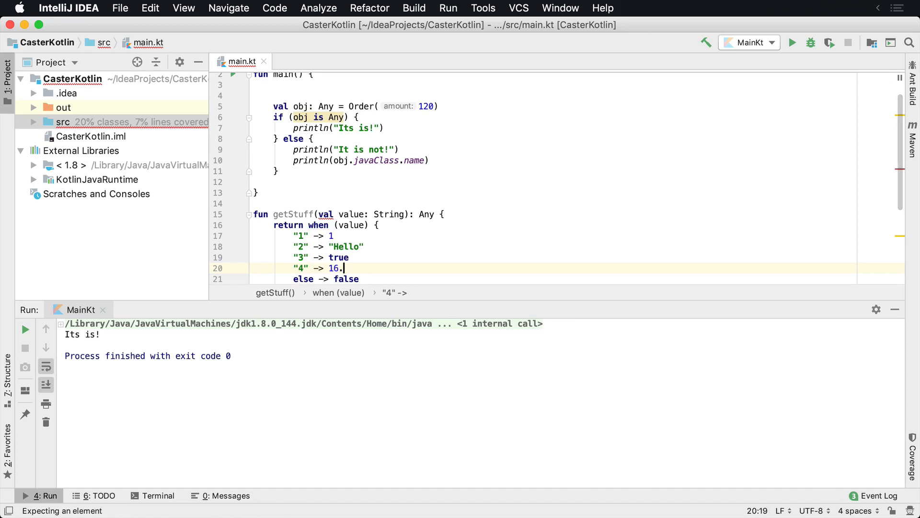
text(1)
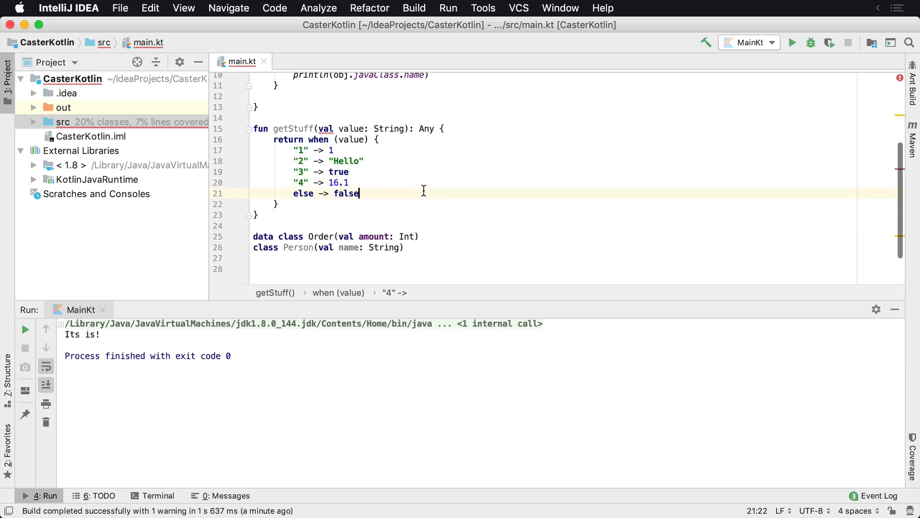
mouse_move(324, 129)
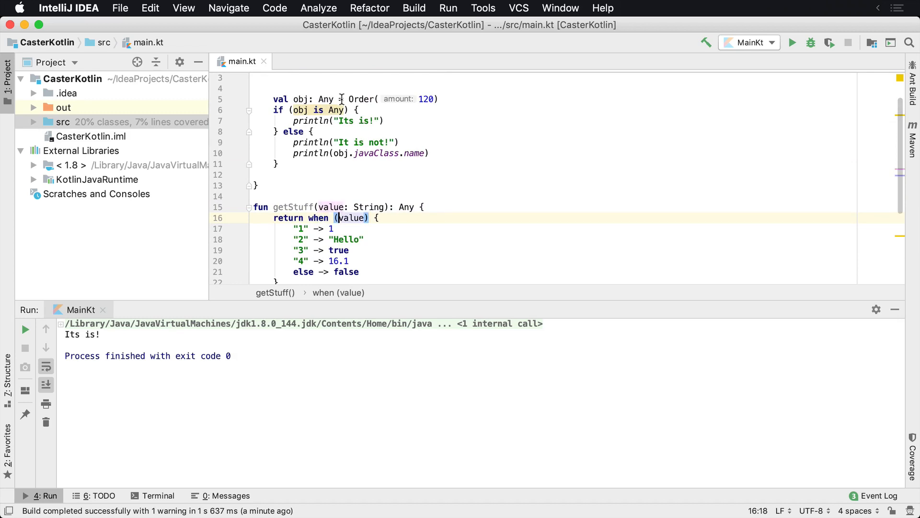
- Assign obj = getStuff("1") and change the check to obj is String
click(345, 99)
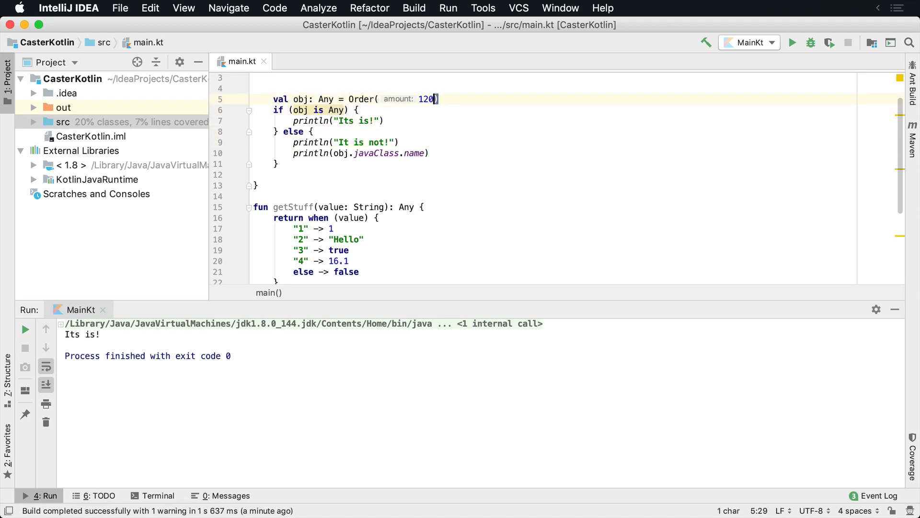
text(getStuff)
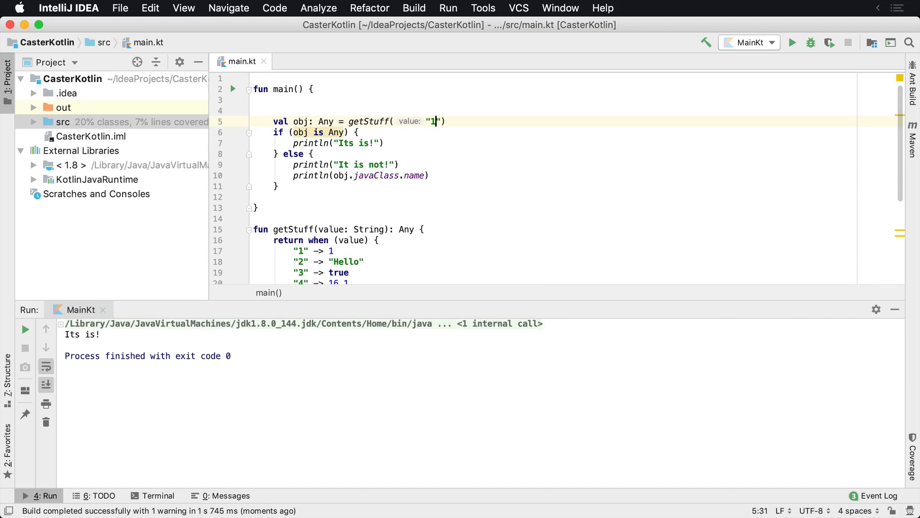
text(AS)
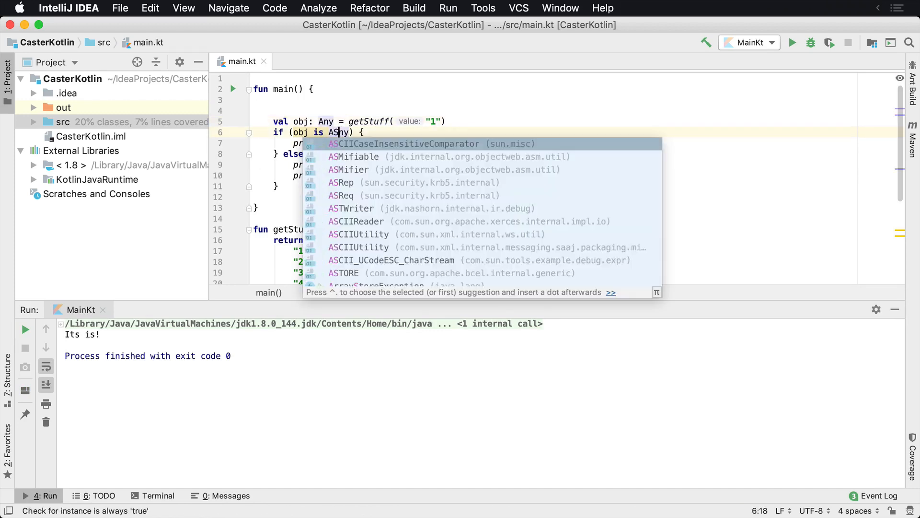
text(tring)
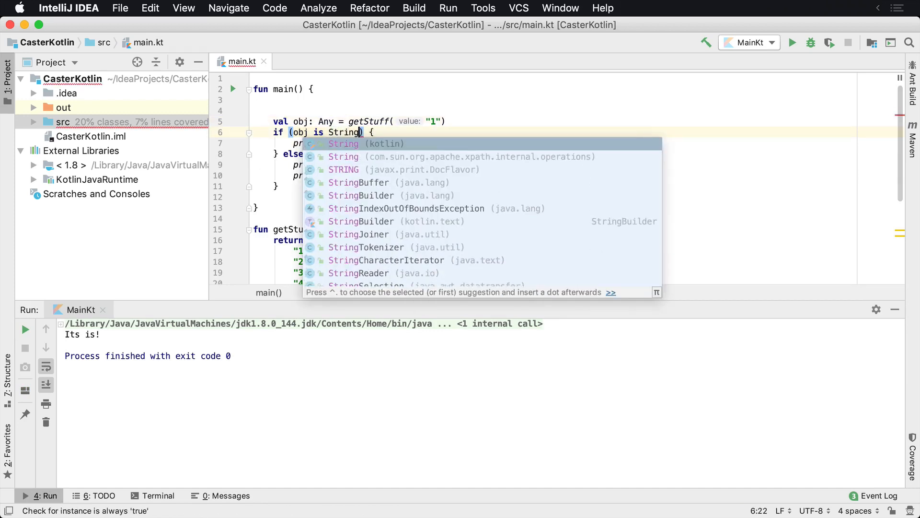
key(Escape)
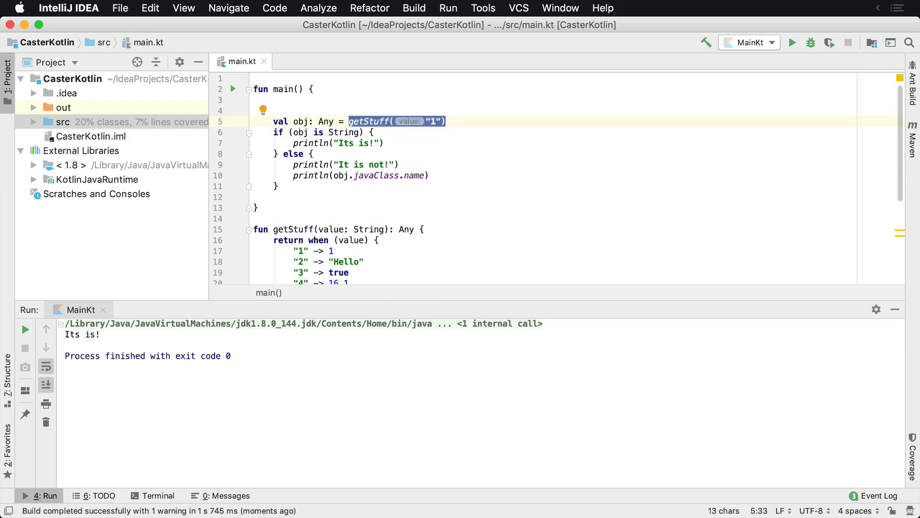
- Run main, then change the getStuff argument to "2"
click(345, 122)
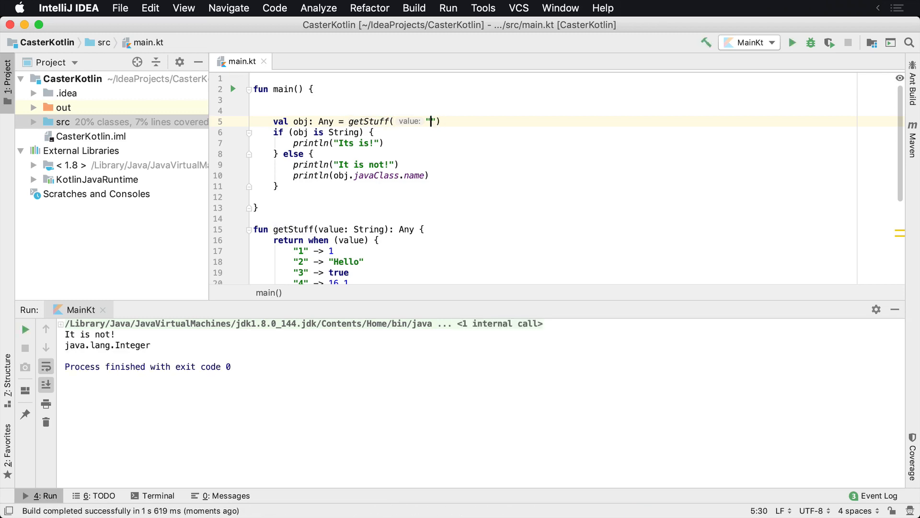
text(2)
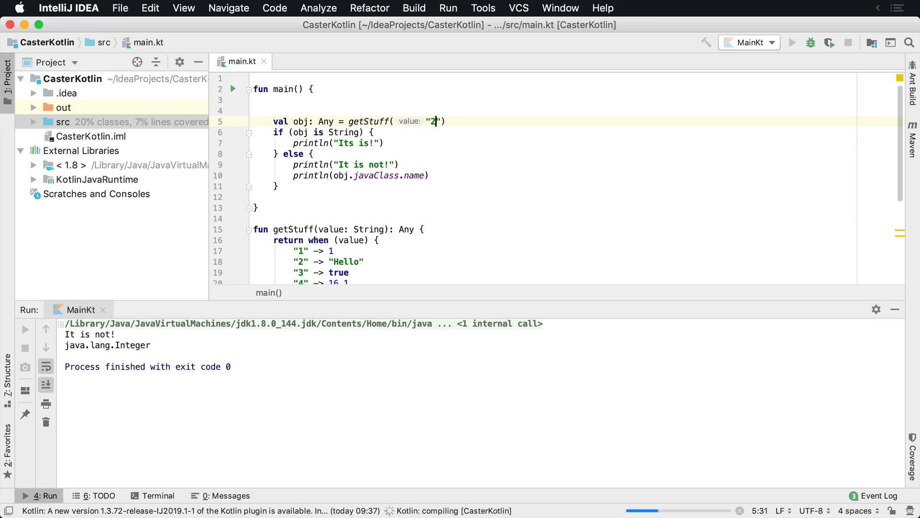